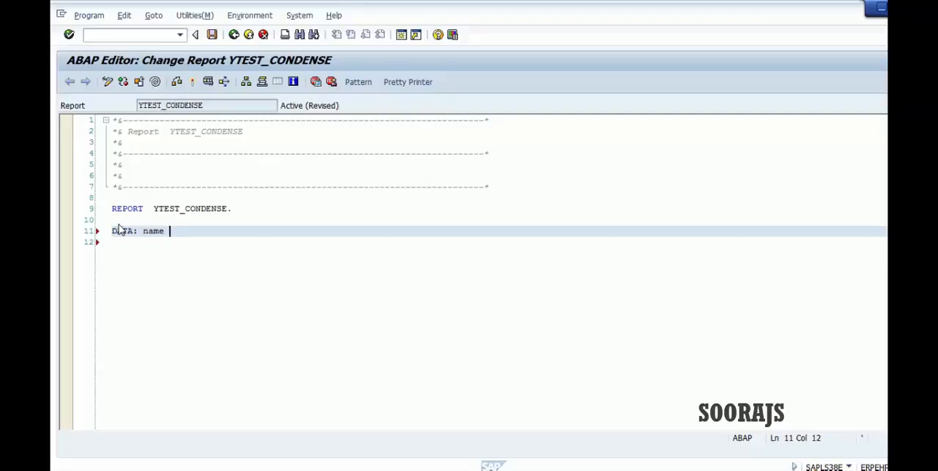
- Declare name as TYPE string and assign it 'Hello world'
{"action": "type", "text": "TYPE string."}
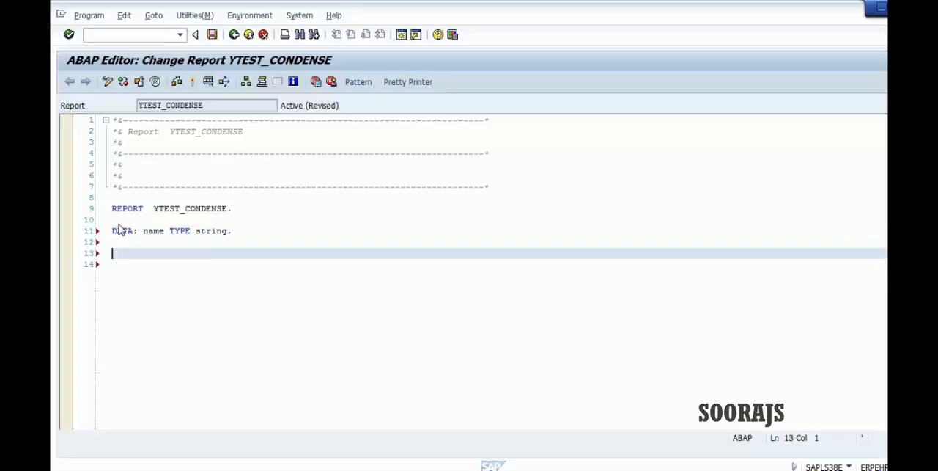
{"action": "type", "text": "name ="}
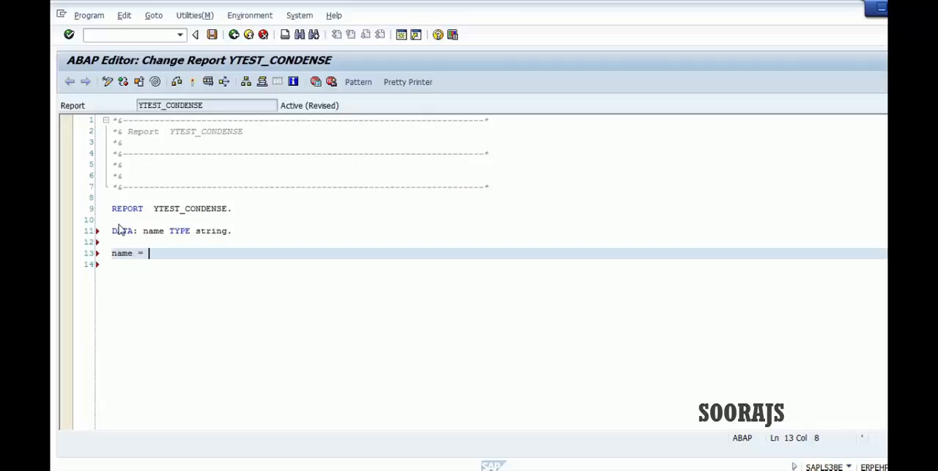
{"action": "type", "text": "'Hello"}
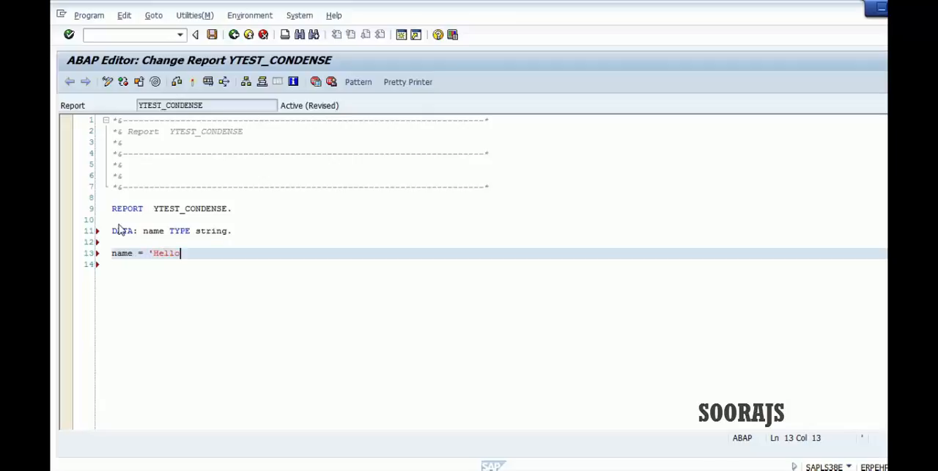
{"action": "type", "text": "world'."}
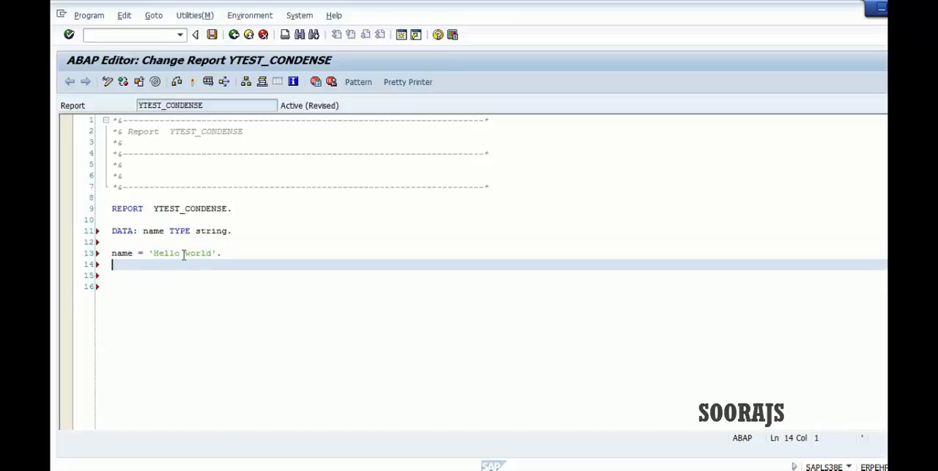
- Add the statements CONDENSE name NO-GAPS and WRITE: name
{"action": "left_click", "coordinate": [183, 253]}
{"action": "type", "text": "c"}
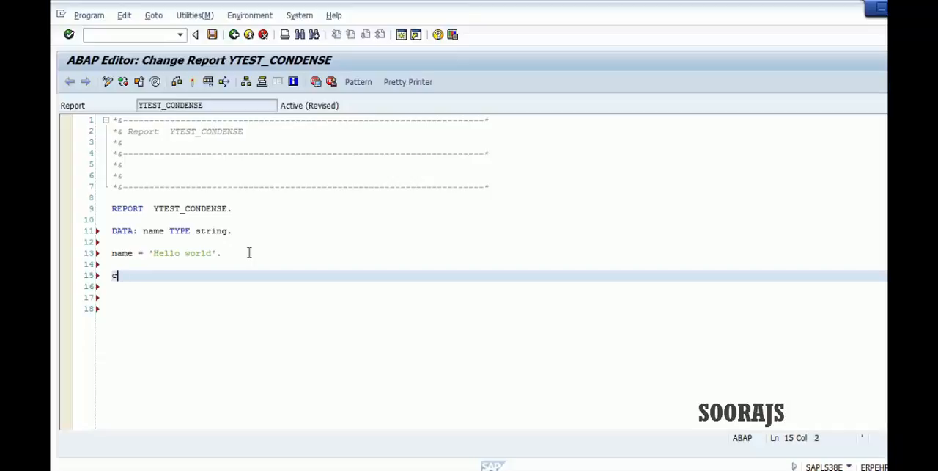
{"action": "type", "text": "ondense"}
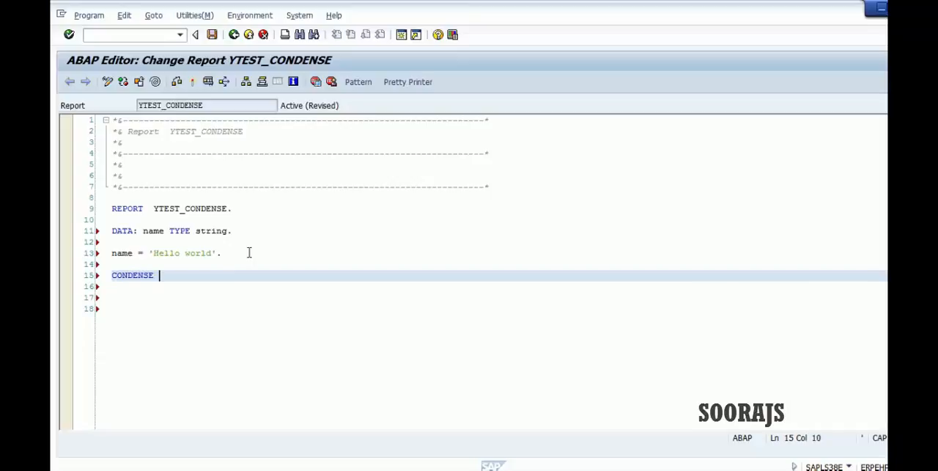
{"action": "type", "text": "name"}
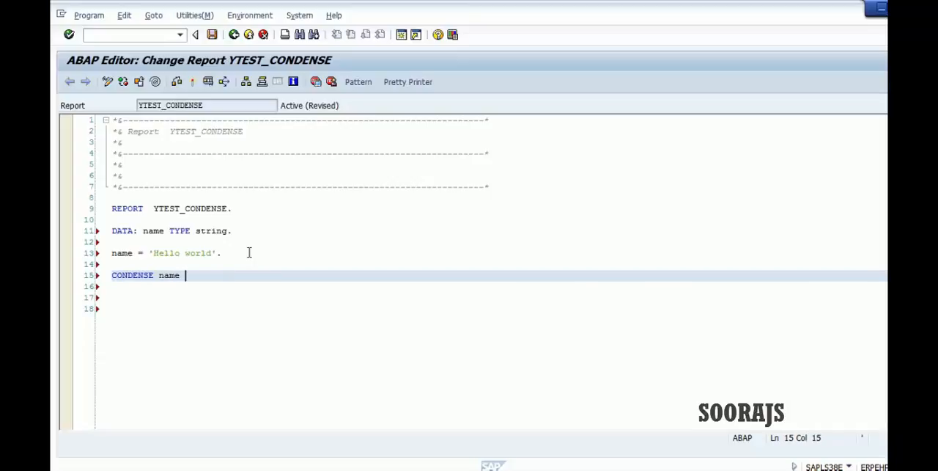
{"action": "type", "text": "NO-GAPS."}
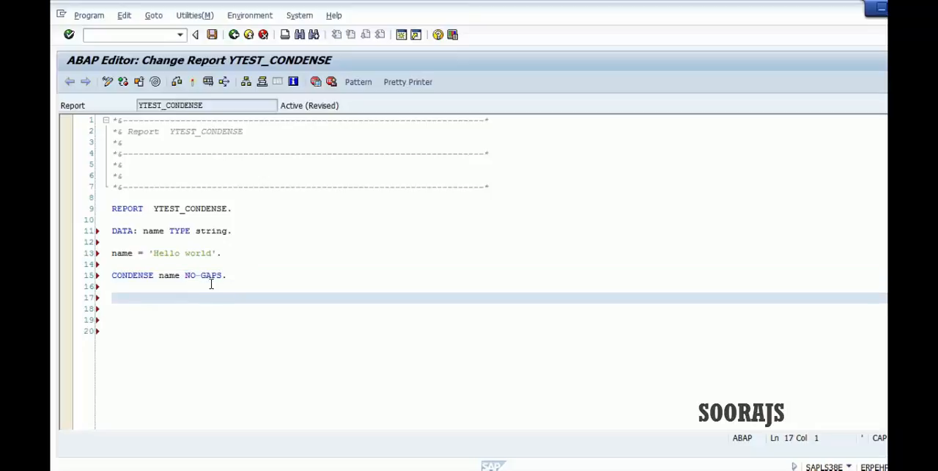
{"action": "double_click", "coordinate": [204, 275]}
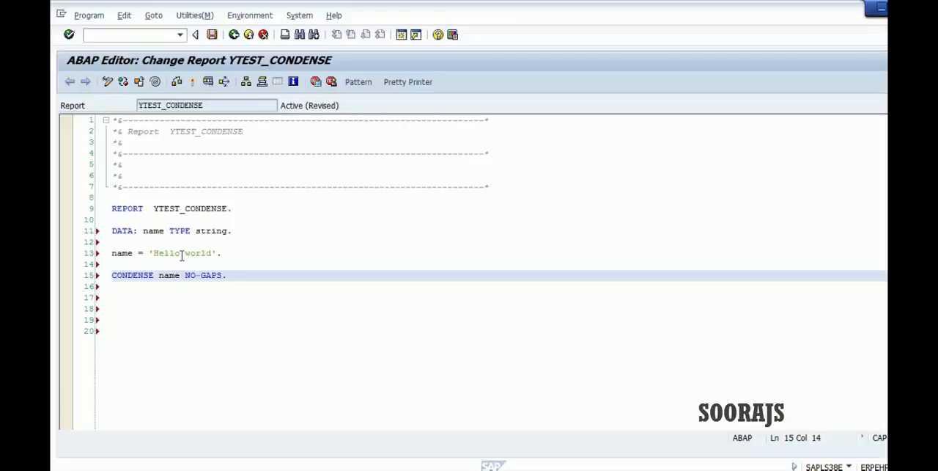
{"action": "left_click", "coordinate": [182, 253]}
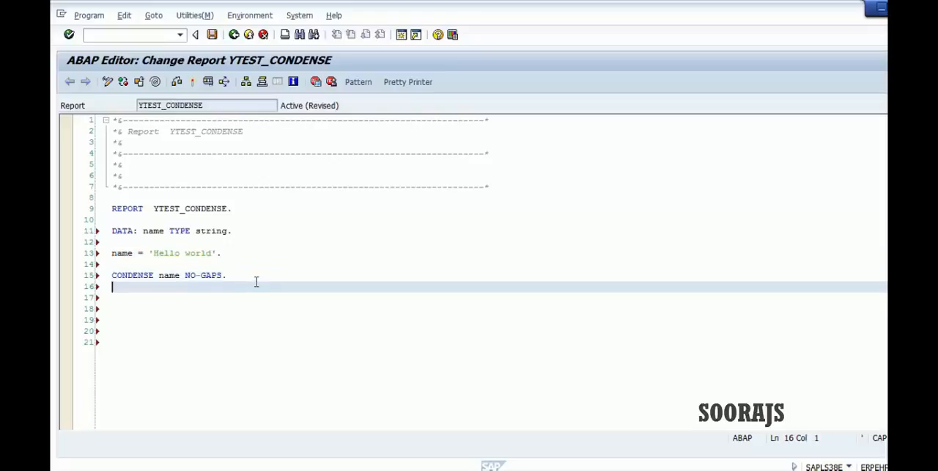
{"action": "type", "text": "WR"}
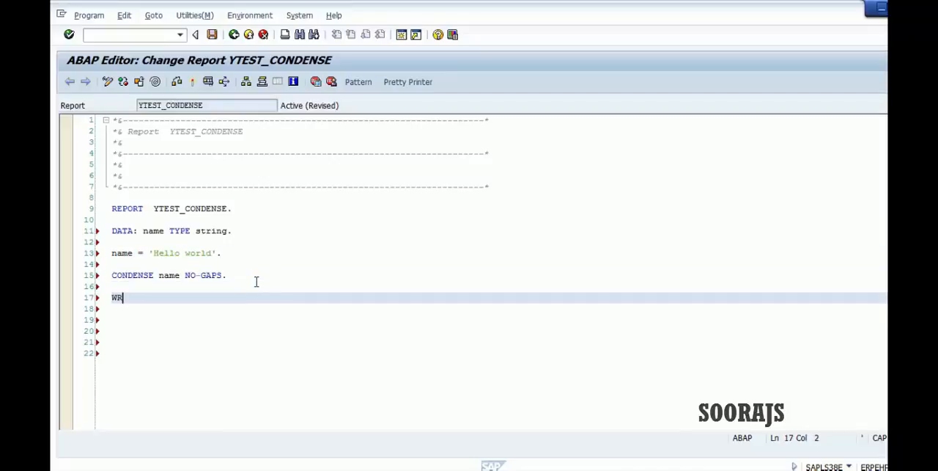
{"action": "type", "text": "ITE: name."}
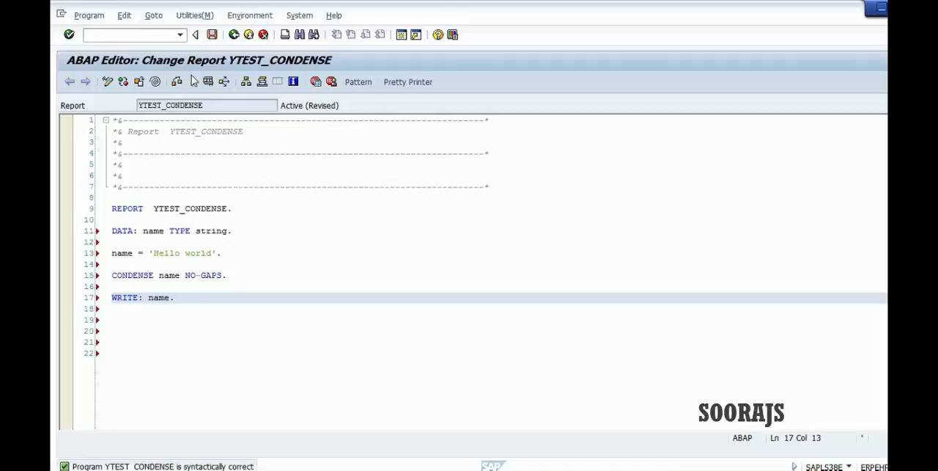
- Activate report YTEST_CONDENSE and run it with Direct Processing
{"action": "left_click", "coordinate": [208, 81]}
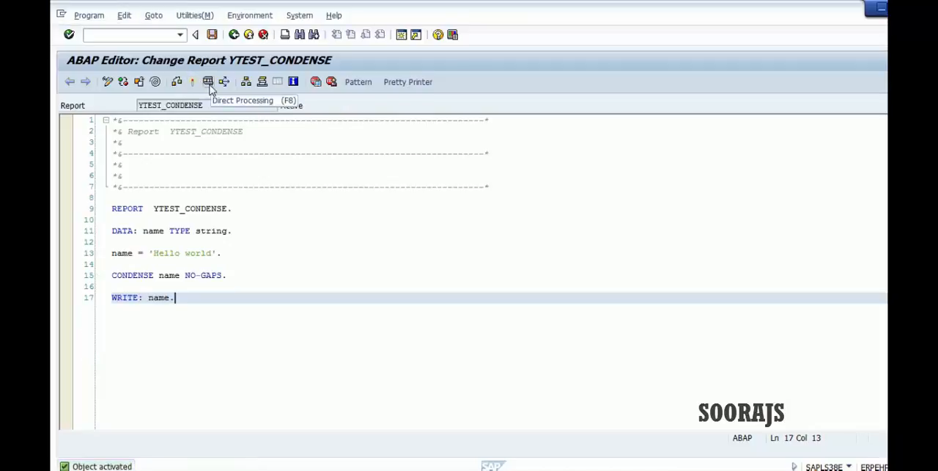
{"action": "left_click", "coordinate": [208, 82]}
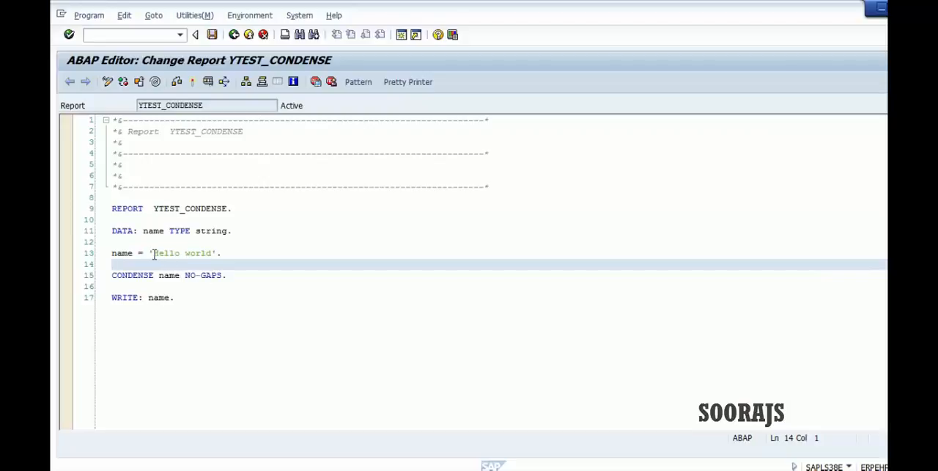
- Add a leading space to ' Hello world', activate, and remove NO-GAPS from CONDENSE
{"action": "left_click", "coordinate": [154, 253]}
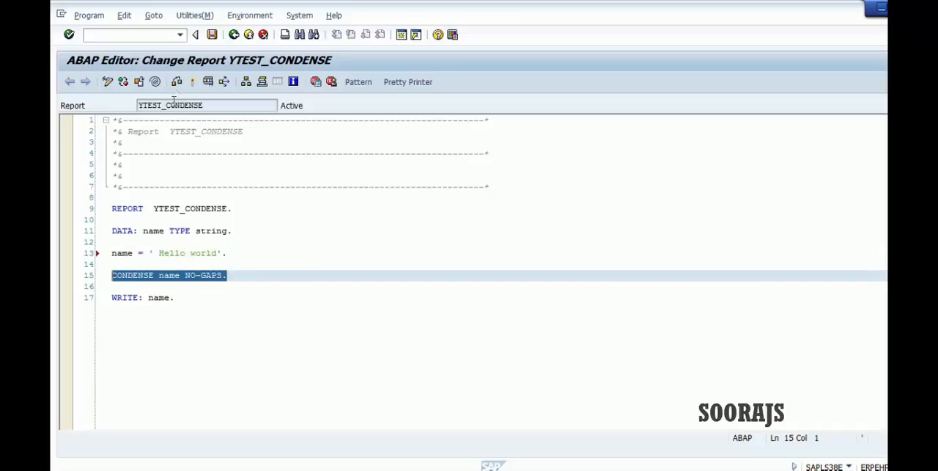
{"action": "left_click", "coordinate": [192, 81]}
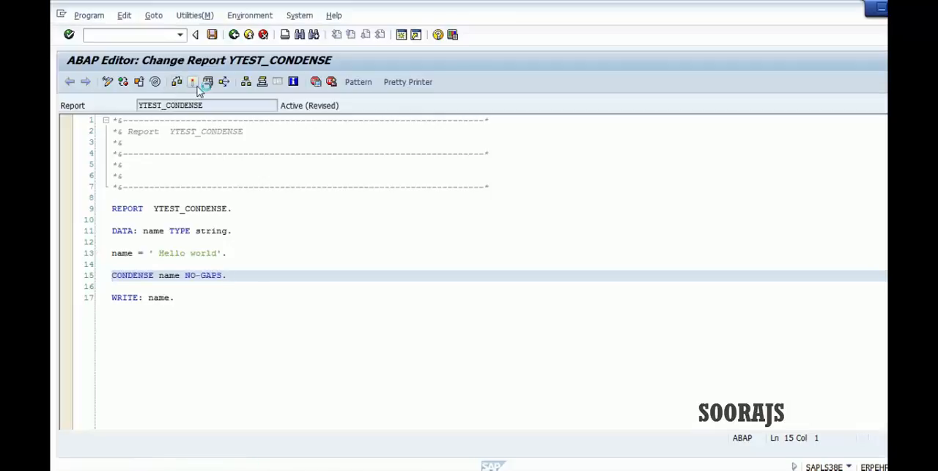
{"action": "left_click", "coordinate": [193, 81]}
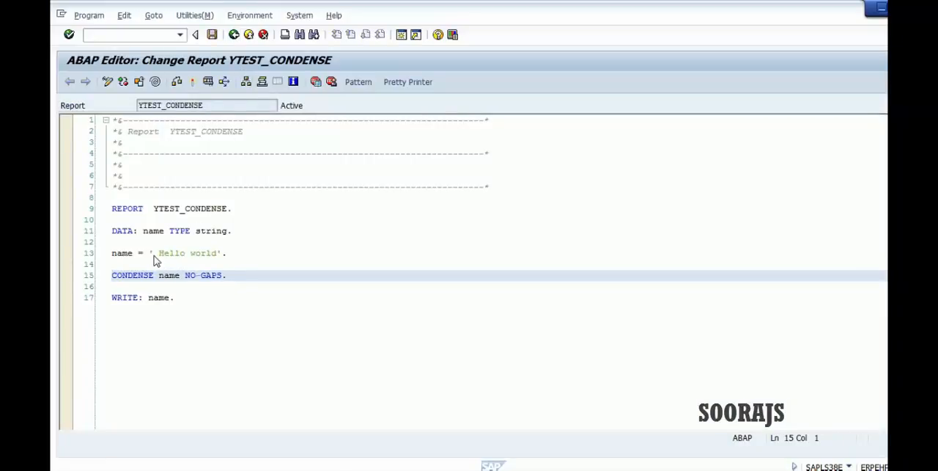
{"action": "double_click", "coordinate": [204, 275]}
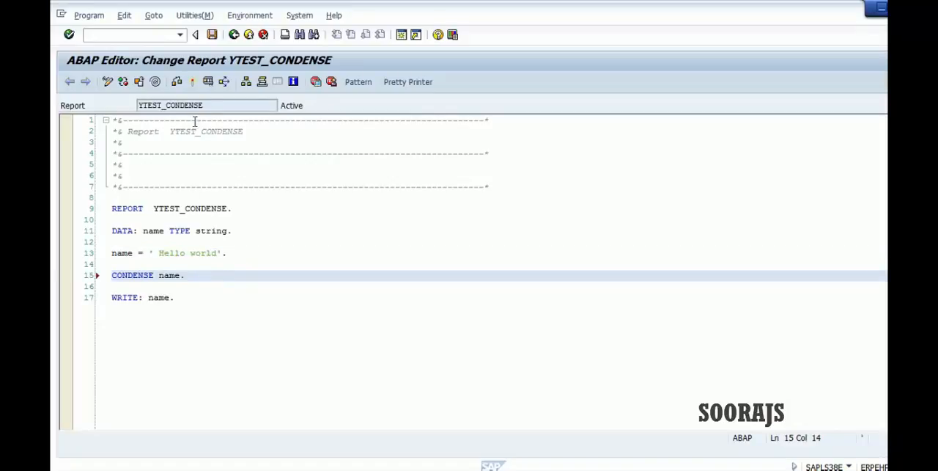
{"action": "left_click", "coordinate": [223, 81]}
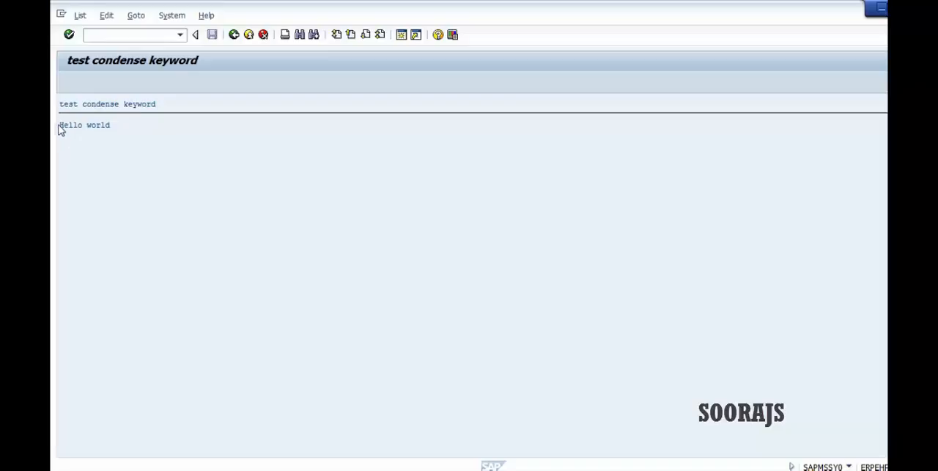
{"action": "mouse_move", "coordinate": [83, 127]}
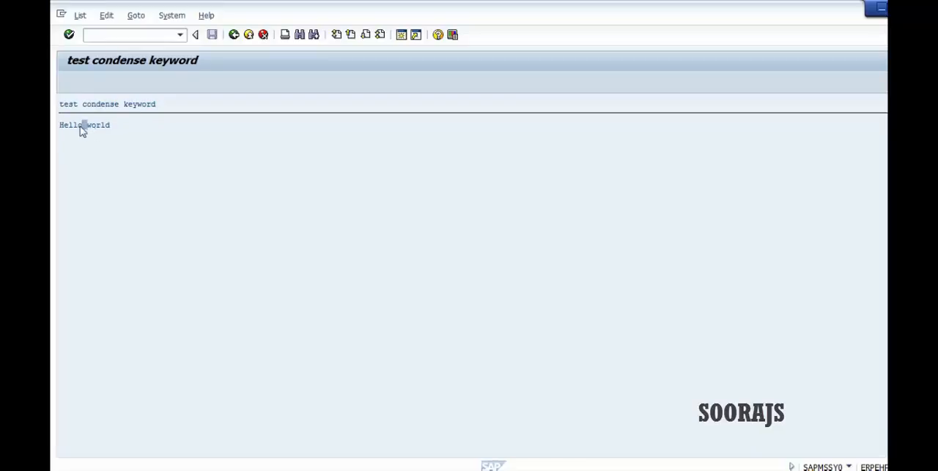
{"action": "mouse_move", "coordinate": [86, 123]}
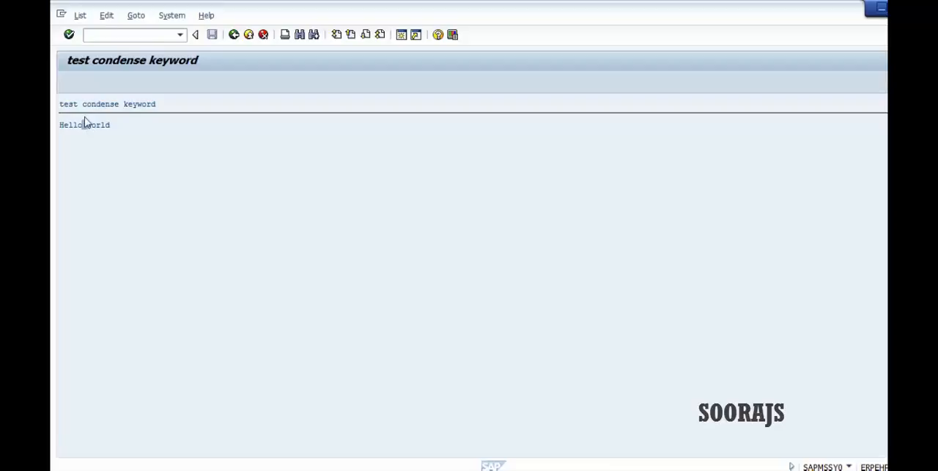
{"action": "mouse_move", "coordinate": [234, 35]}
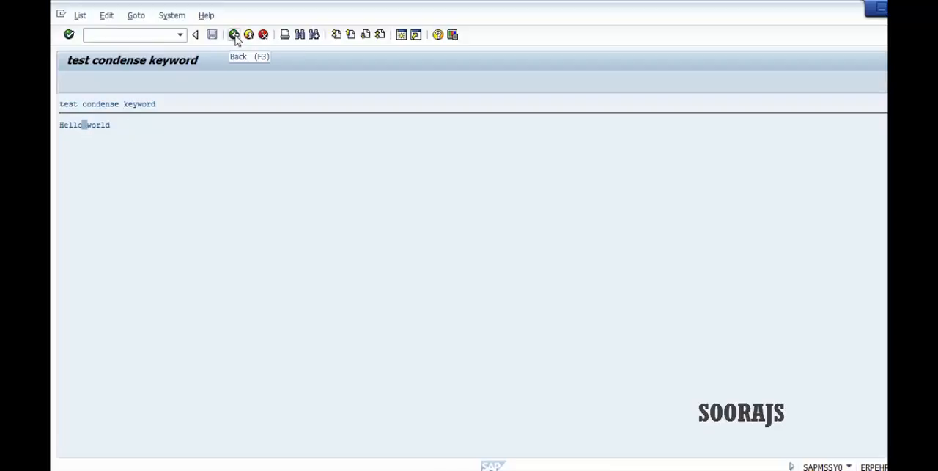
{"action": "left_click", "coordinate": [234, 34]}
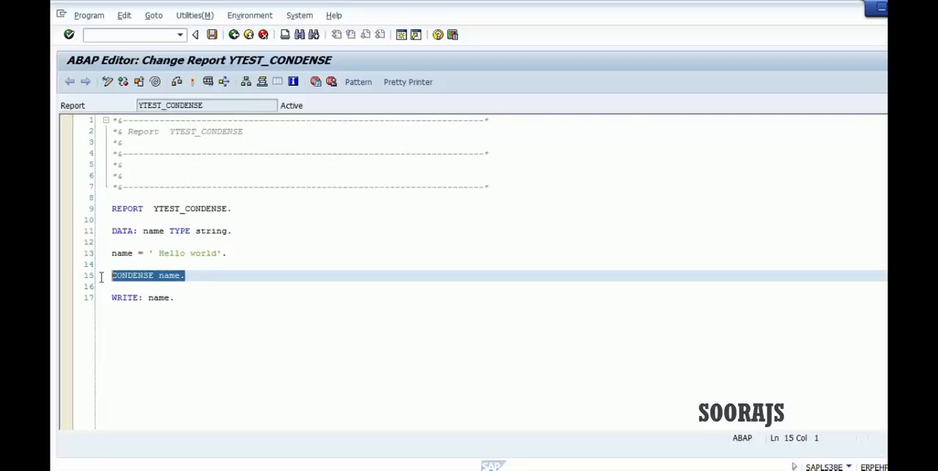
- Restore no-gaps on CONDENSE name and run the report to show 'Helloworld'
{"action": "left_click", "coordinate": [181, 275]}
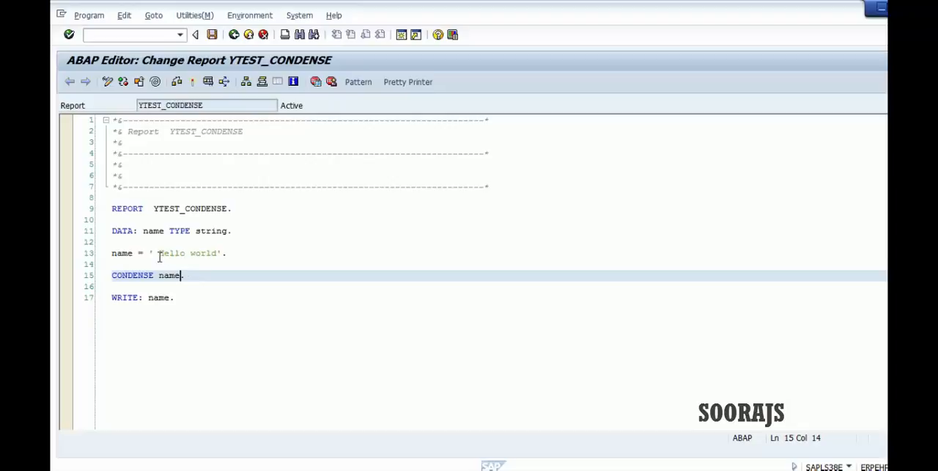
{"action": "left_click", "coordinate": [157, 253]}
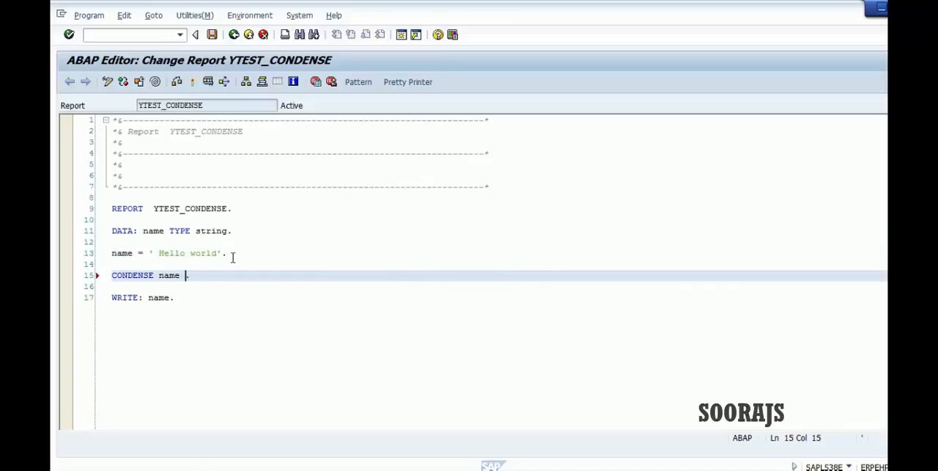
{"action": "type", "text": "no-gaps."}
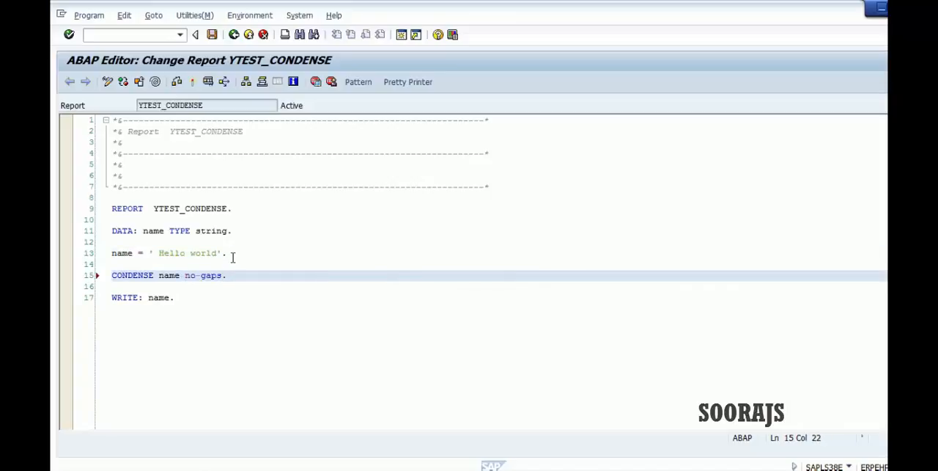
{"action": "double_click", "coordinate": [206, 275]}
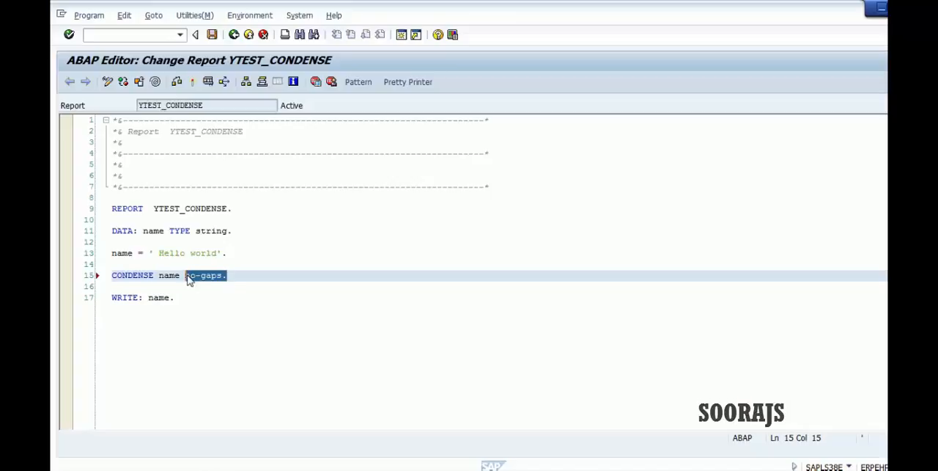
{"action": "left_click", "coordinate": [193, 82]}
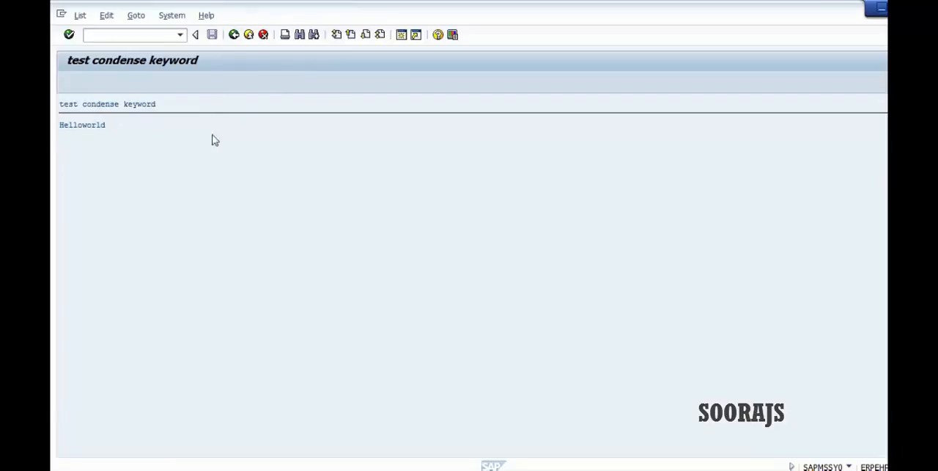
{"action": "mouse_move", "coordinate": [207, 195]}
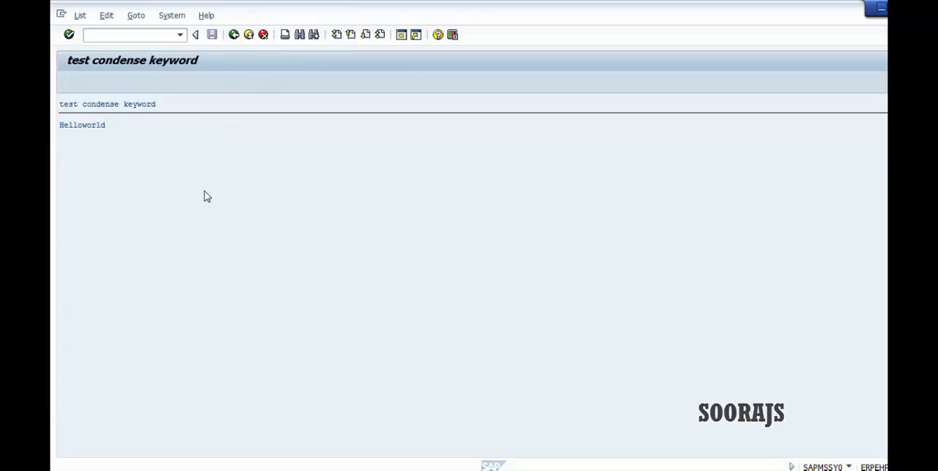
{"action": "mouse_move", "coordinate": [217, 178]}
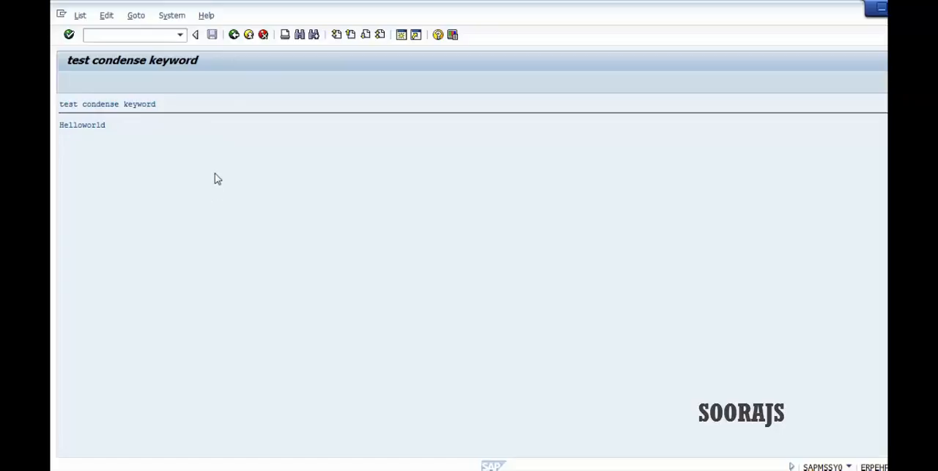